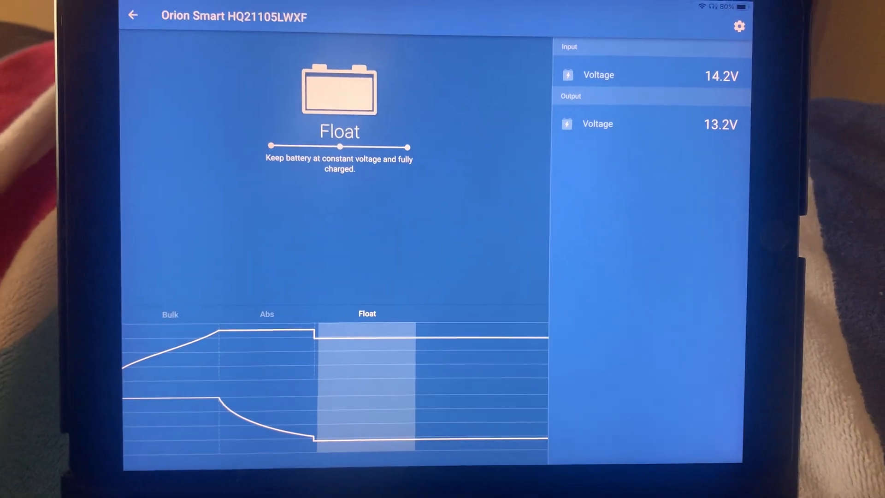
- Show the Orion Smart charger's Function, Battery settings and Input voltage lock-out thresholds
left_click(739, 26)
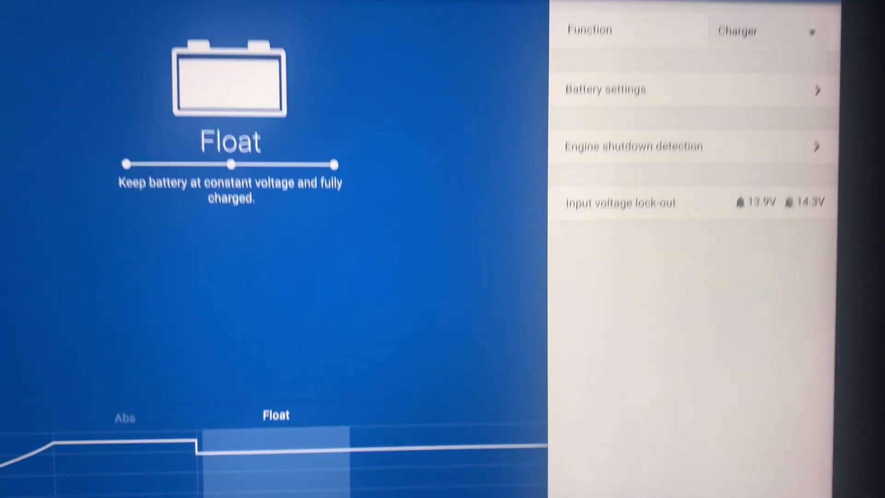
scroll("down", 3)
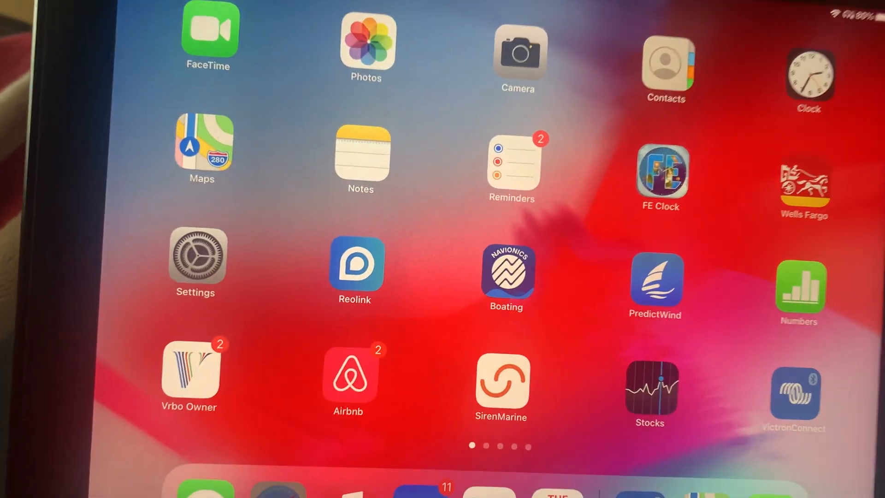
- Review the VRM dashboard's battery 100 % and PV charger tiles in Safari, then return to the home screen
left_click(794, 396)
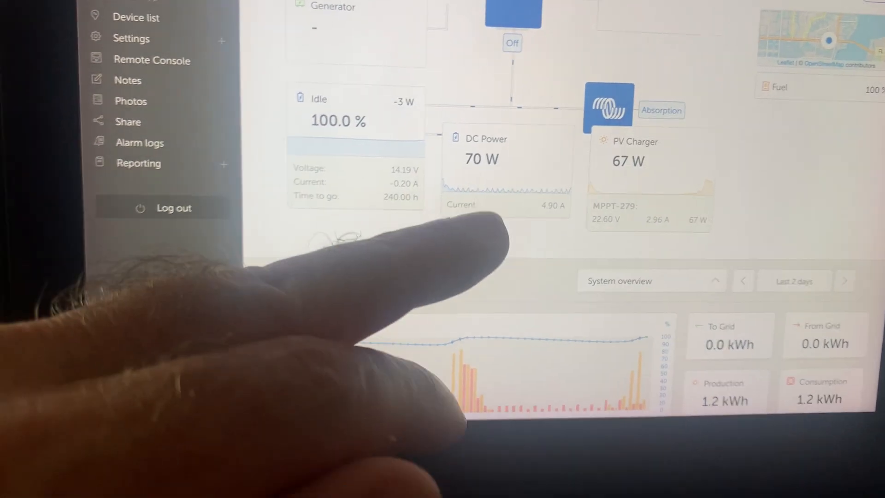
scroll("up", 3)
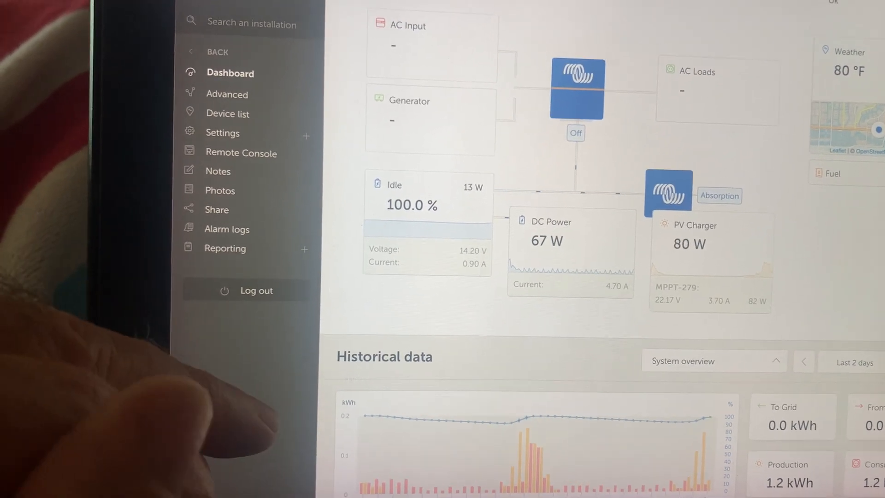
scroll("down", 3)
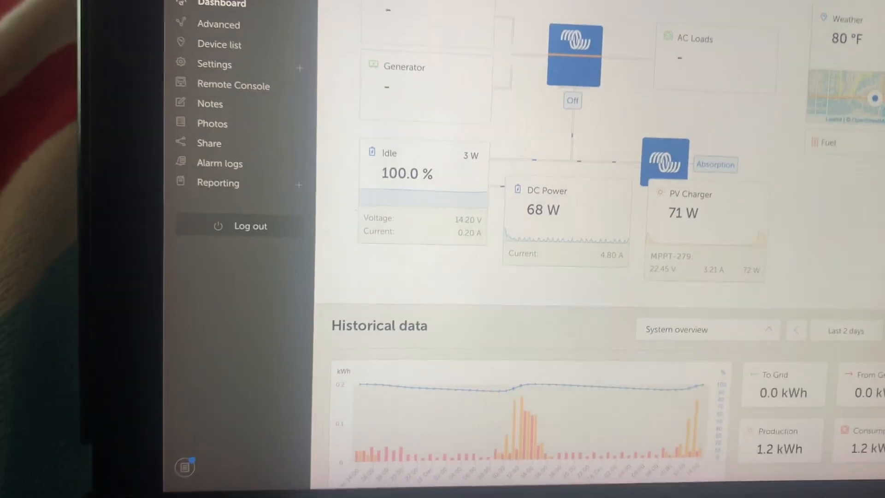
key("home")
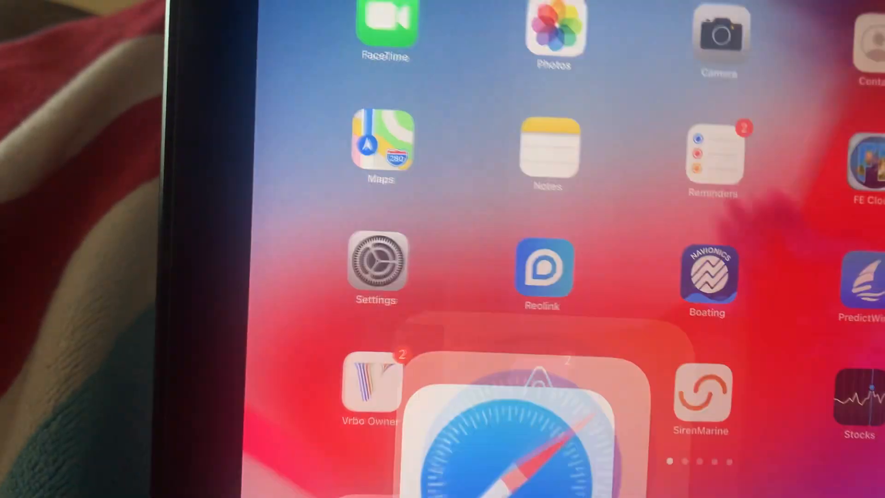